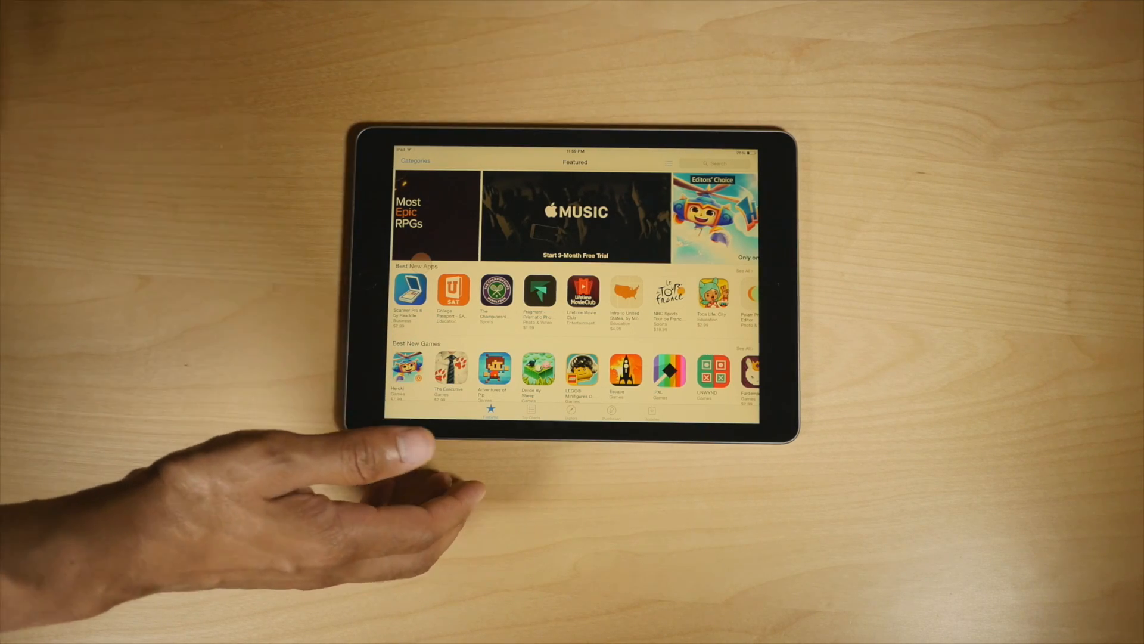
Scroll through the App Store Featured page as its dark theme takes effect
{"action": "scroll", "scroll_direction": "left", "scroll_amount": 3}
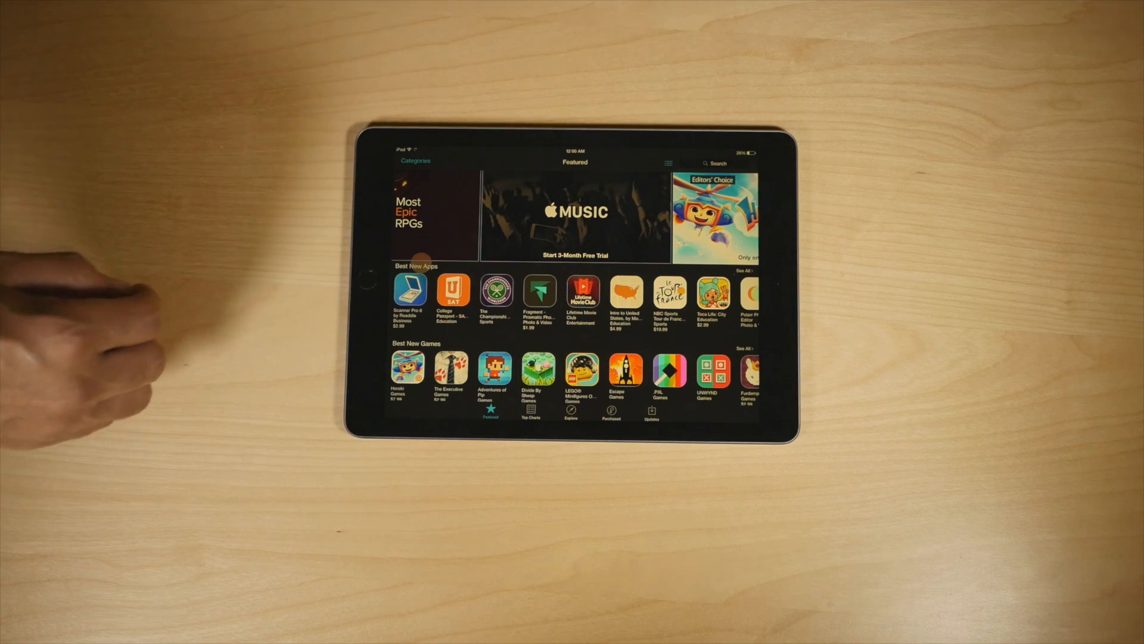
{"action": "scroll", "scroll_direction": "up", "scroll_amount": 3}
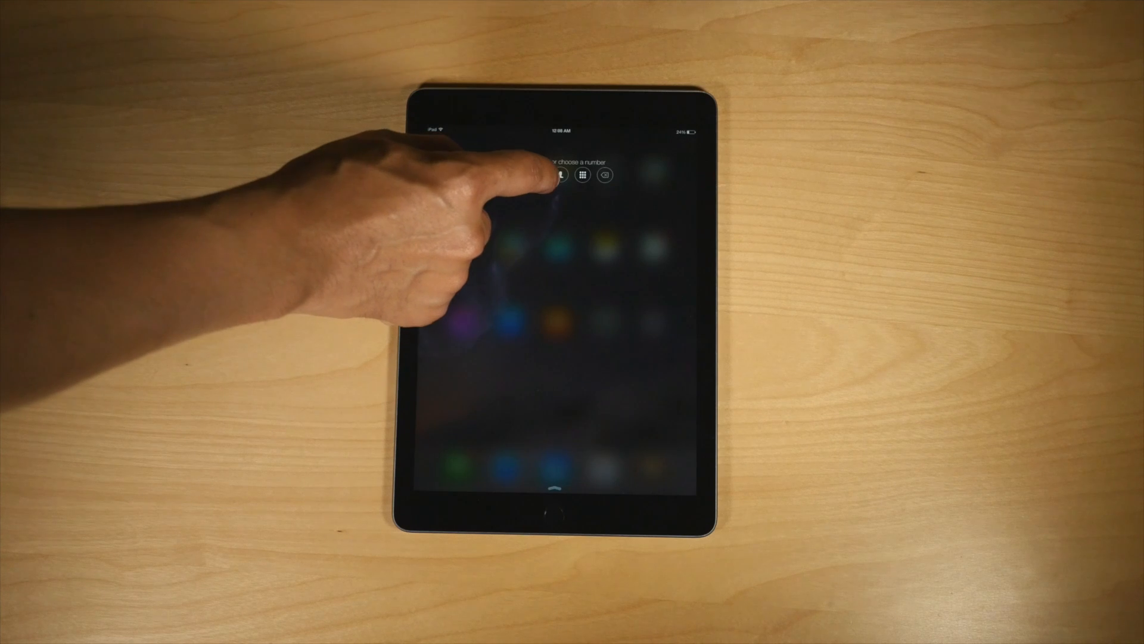
Place a call from the quick dialer overlay on the home screen
{"action": "left_click", "coordinate": [561, 176]}
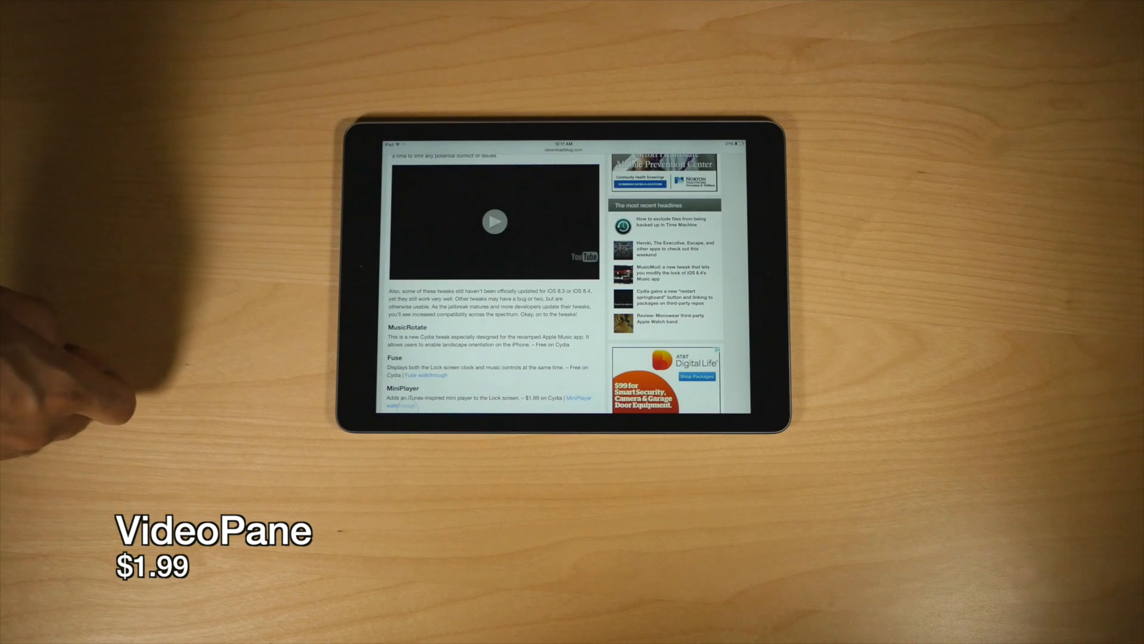
Play the embedded YouTube video, swipe home screen pages, and open an app while it plays
{"action": "left_click", "coordinate": [494, 222]}
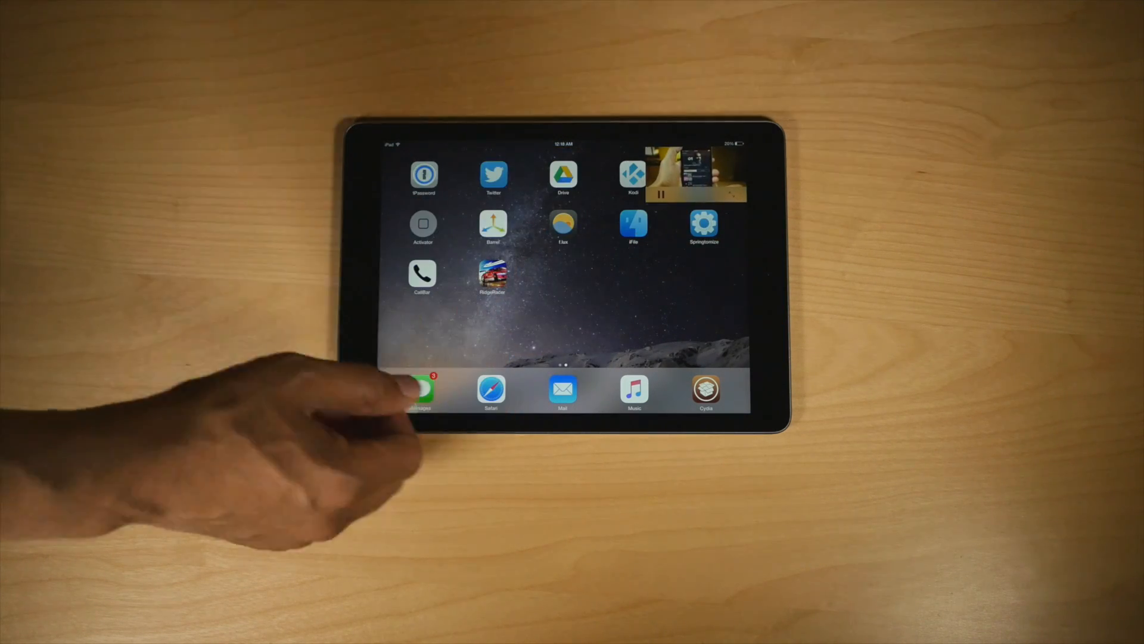
{"action": "scroll", "scroll_direction": "left", "scroll_amount": 3}
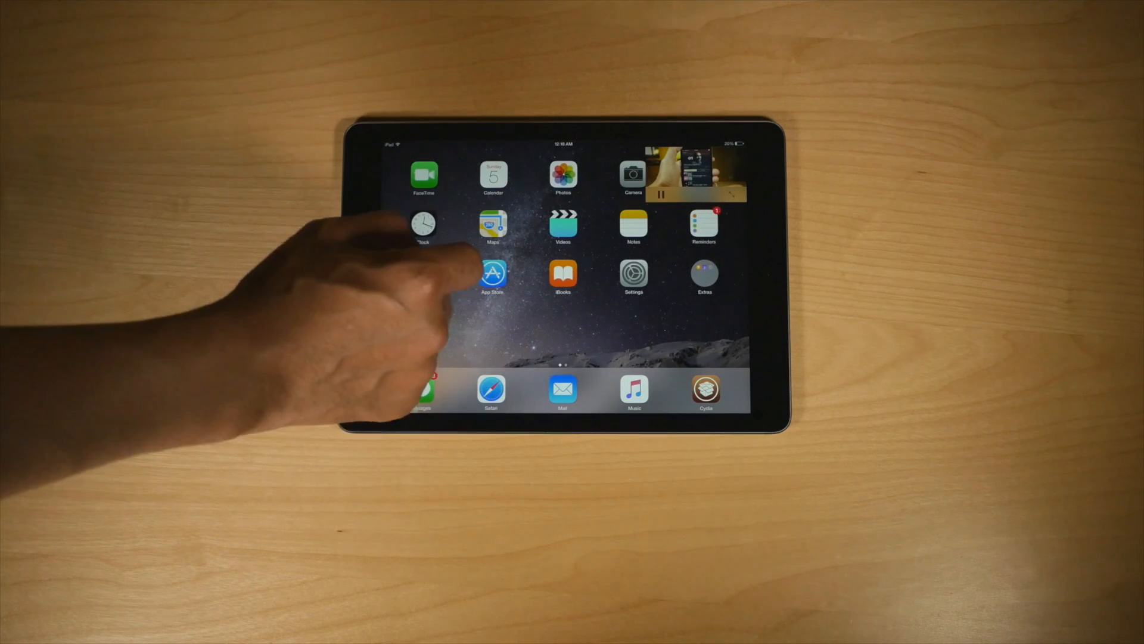
{"action": "left_click", "coordinate": [493, 273]}
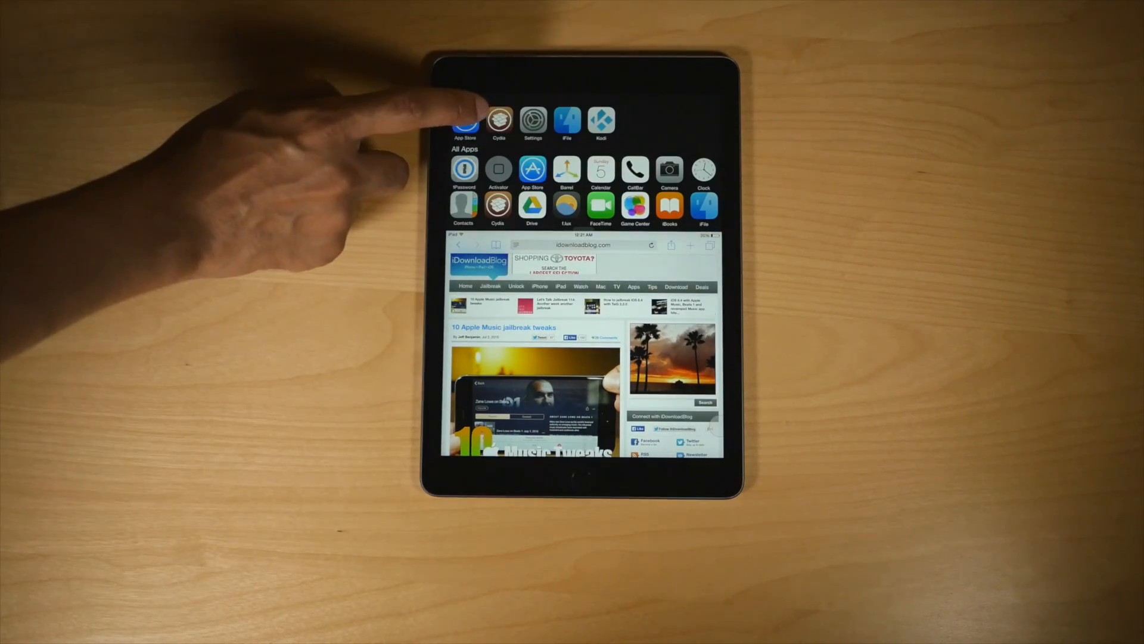
Open an app from the launcher panel above the Safari article
{"action": "left_click", "coordinate": [465, 121]}
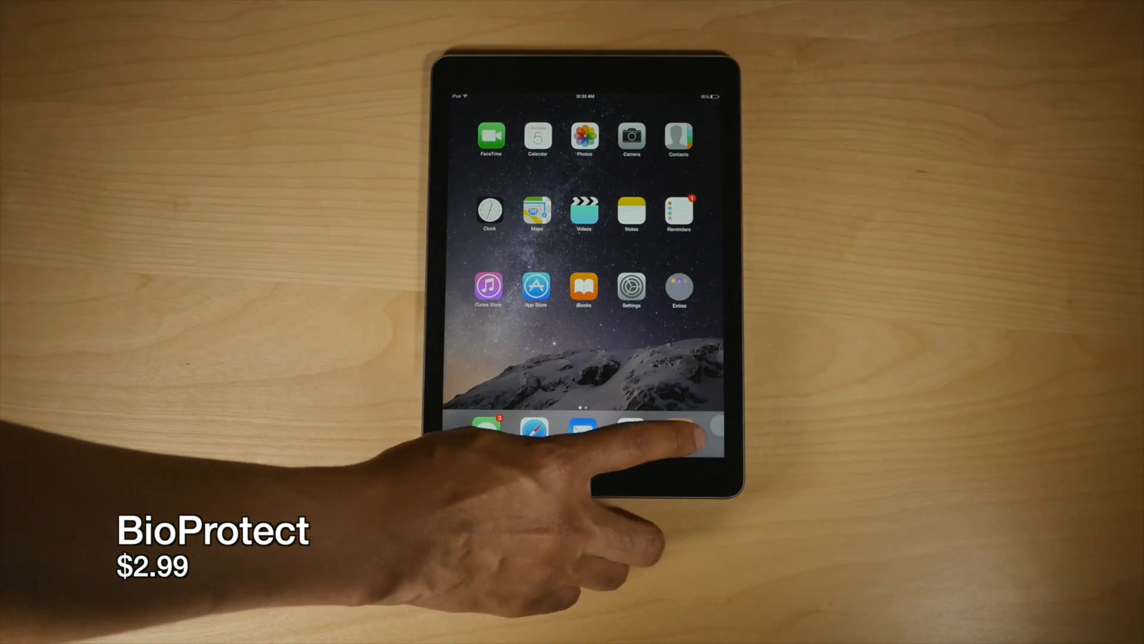
{"action": "left_click", "coordinate": [678, 432]}
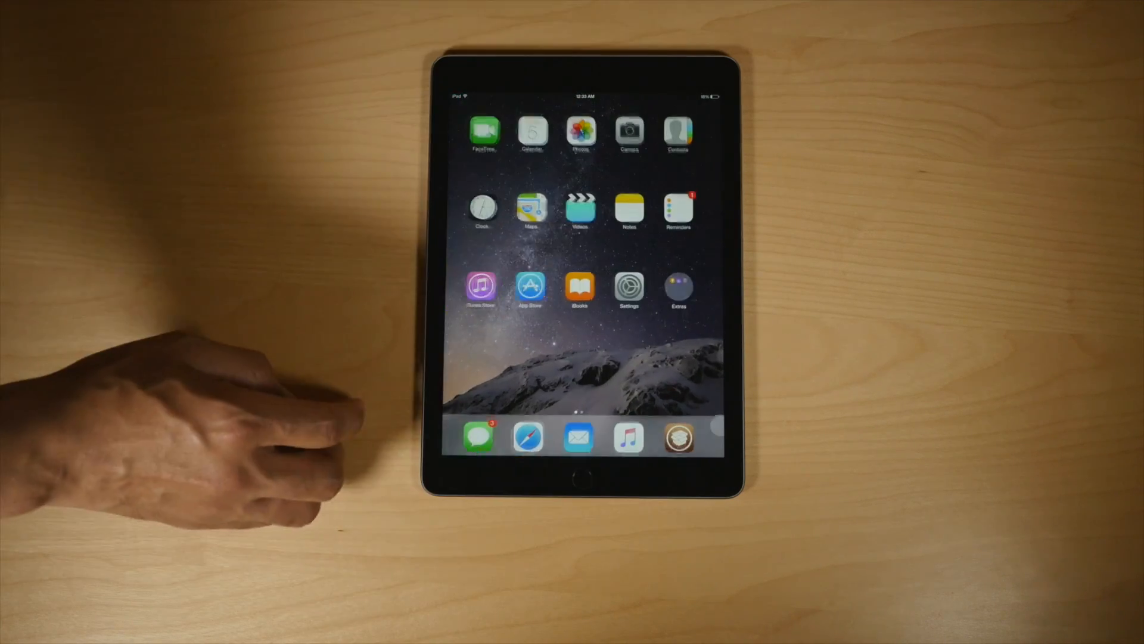
Tap the home screen as the incoming message banner appears at the top
{"action": "left_click", "coordinate": [629, 287]}
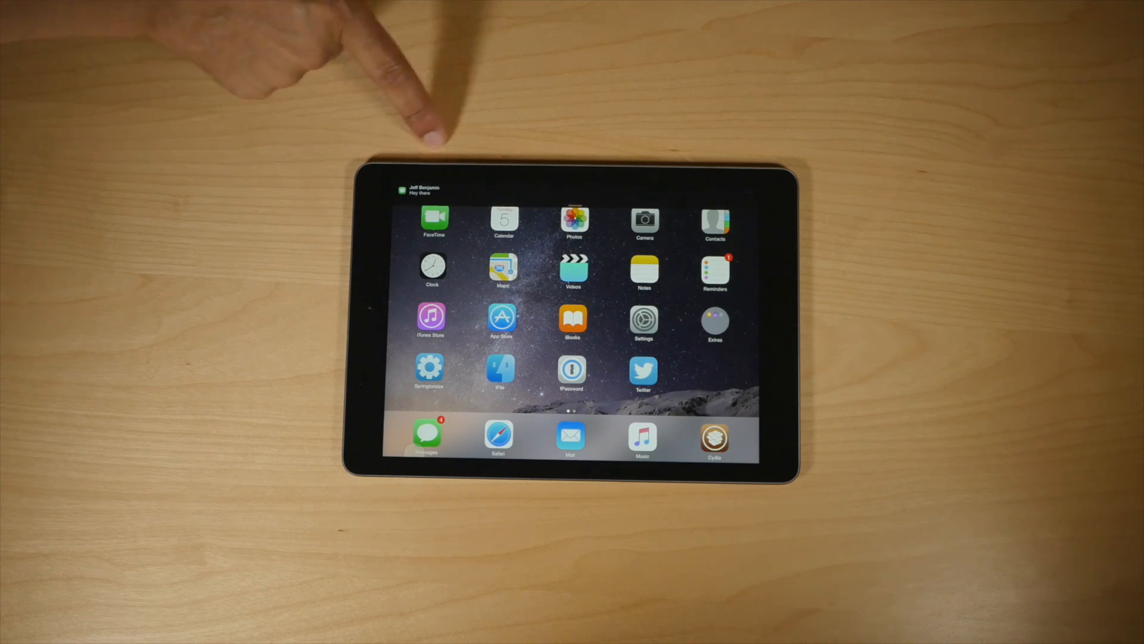
{"action": "mouse_move", "coordinate": [394, 110]}
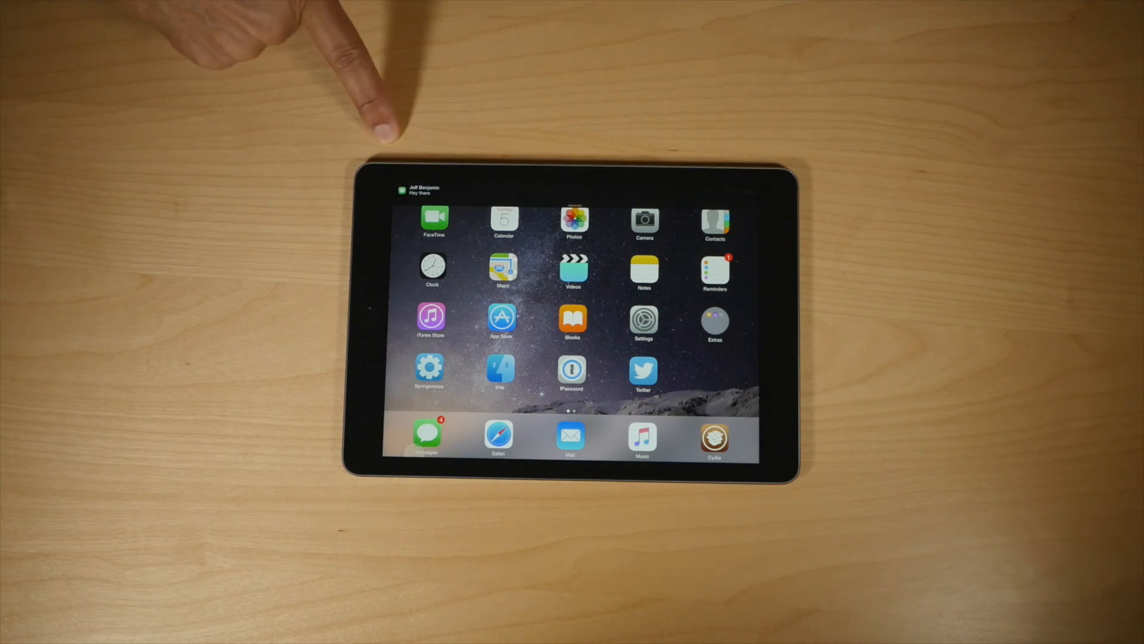